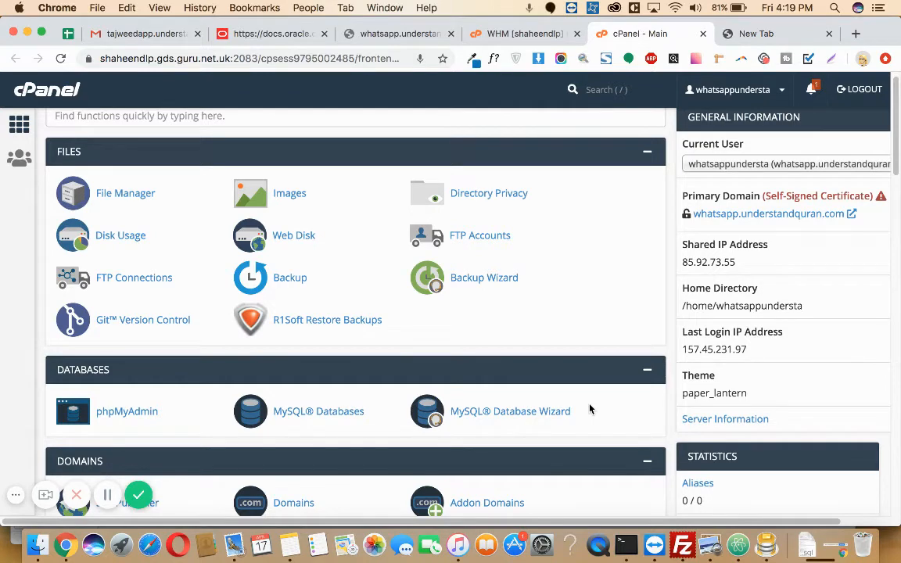
{"action": "mouse_move", "coordinate": [731, 489]}
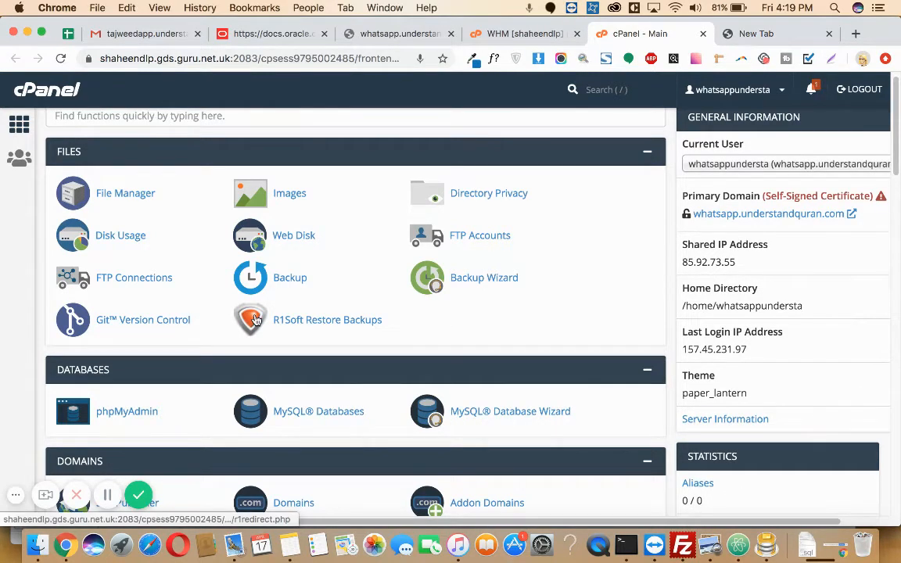
In FileZilla's /var/www/html listing, select the whatsapp.tar.gz archive on the server
{"action": "scroll", "scroll_direction": "down", "scroll_amount": 3}
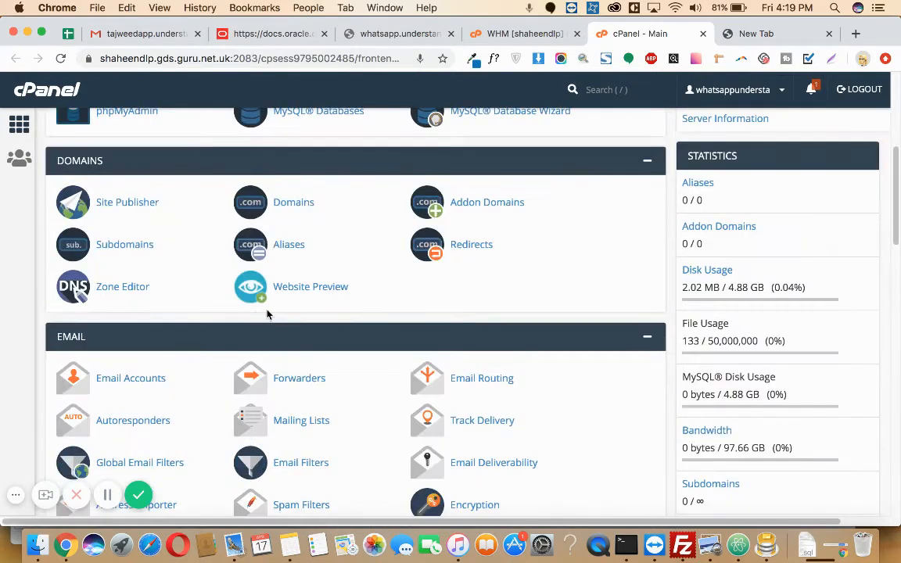
{"action": "left_click", "coordinate": [682, 543]}
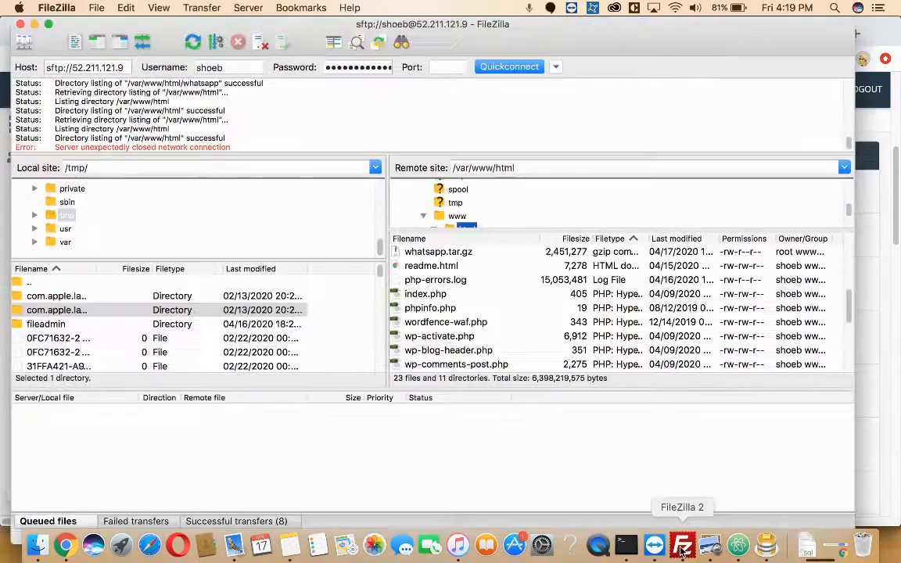
{"action": "left_click", "coordinate": [438, 250]}
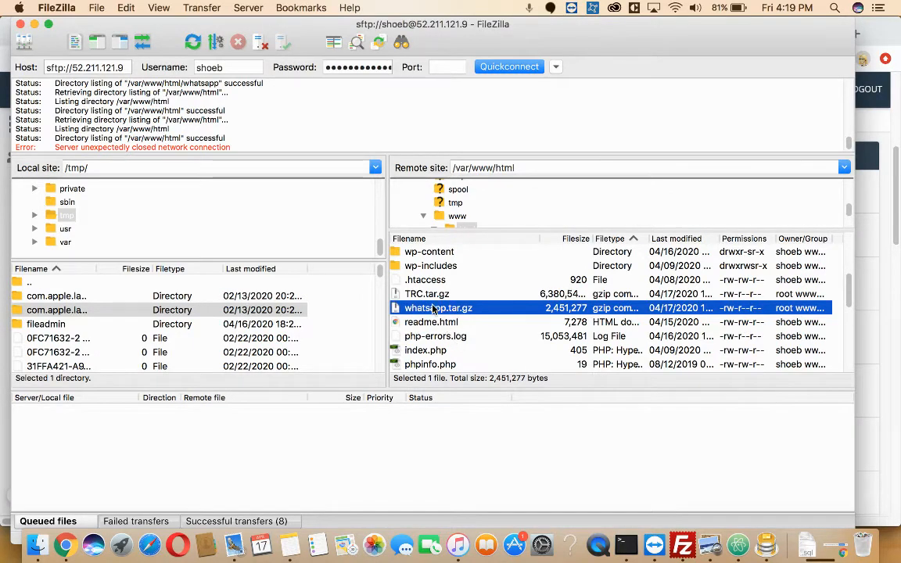
{"action": "mouse_move", "coordinate": [419, 309]}
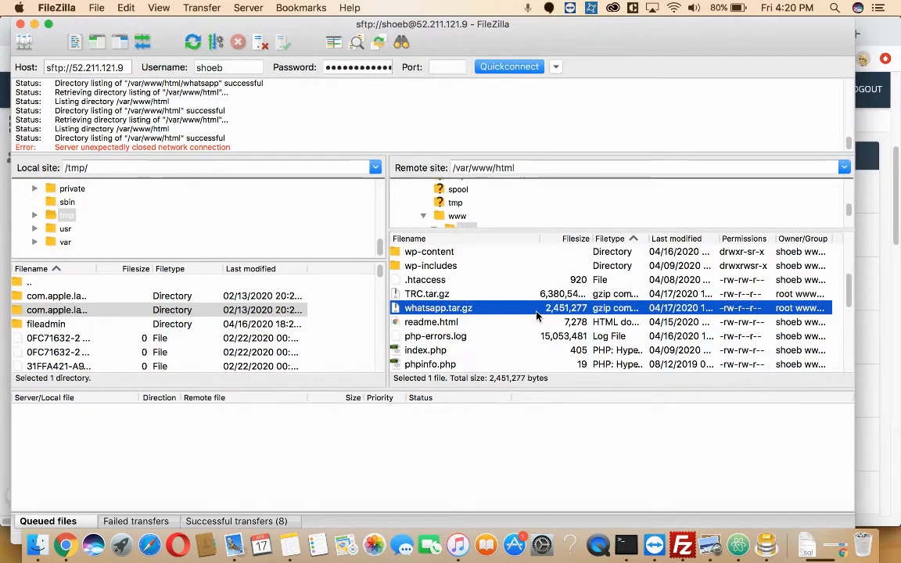
{"action": "mouse_move", "coordinate": [865, 248]}
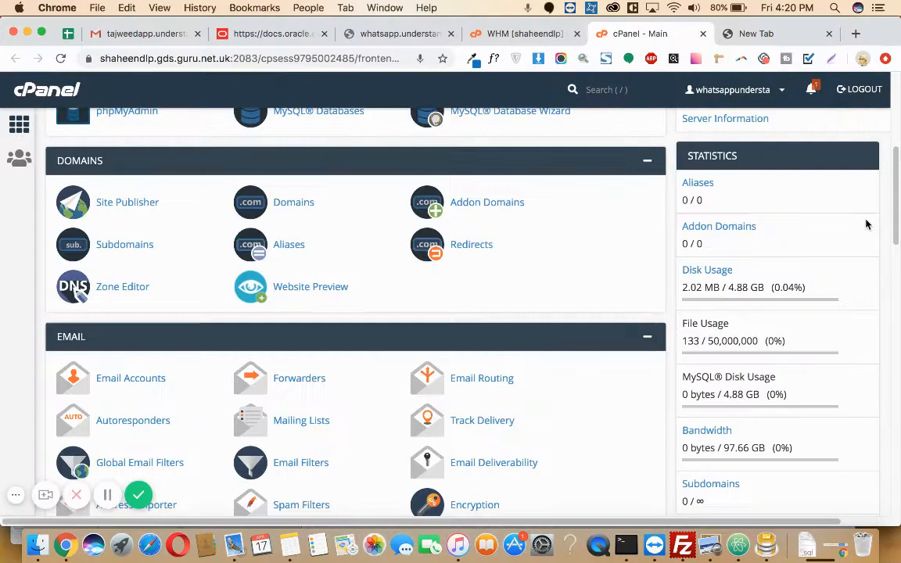
From the cPanel home Advanced section, go to the Terminal feature
{"action": "scroll", "scroll_direction": "up", "scroll_amount": 3}
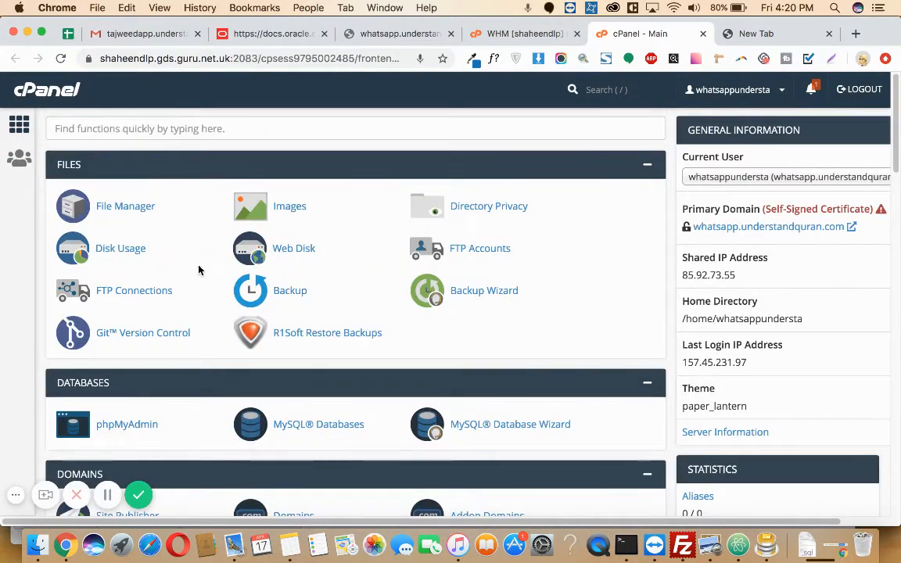
{"action": "scroll", "scroll_direction": "down", "scroll_amount": 3}
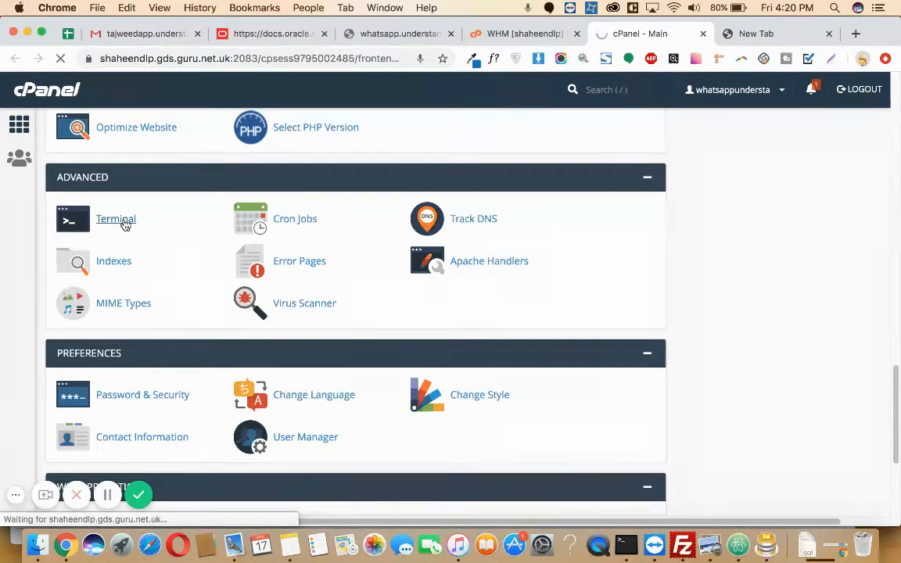
{"action": "left_click", "coordinate": [116, 219]}
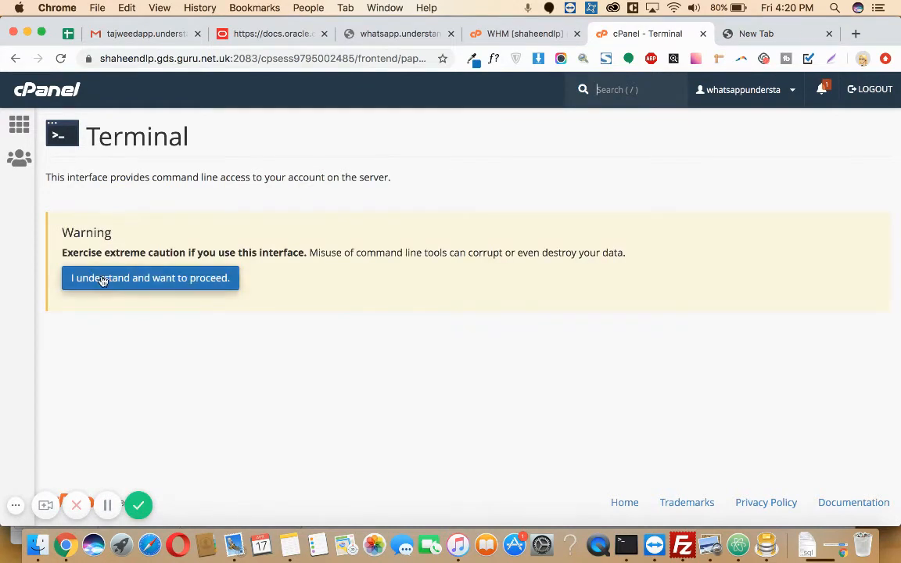
Accept the terminal warning, change into public_html, and begin a wget command
{"action": "left_click", "coordinate": [150, 279]}
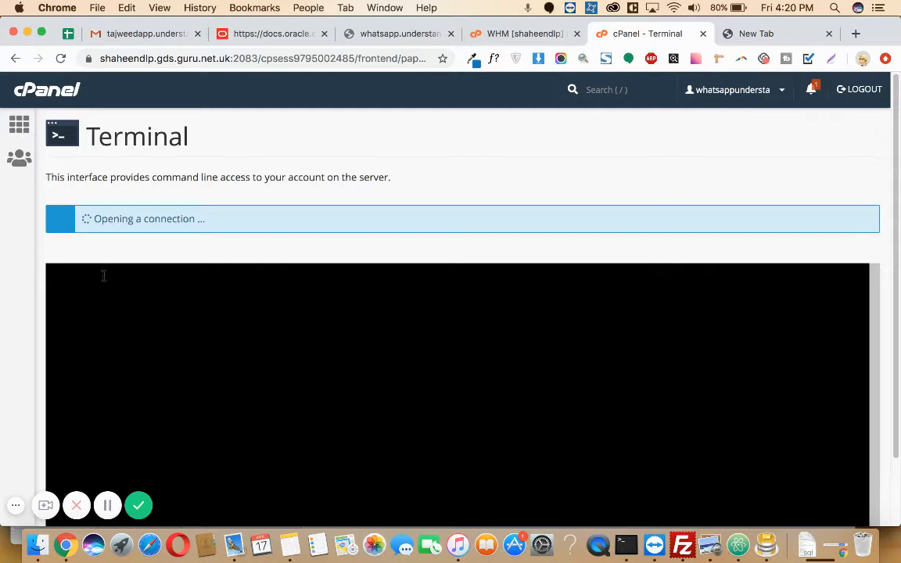
{"action": "mouse_move", "coordinate": [108, 506]}
{"action": "type", "text": "cd public_html"}
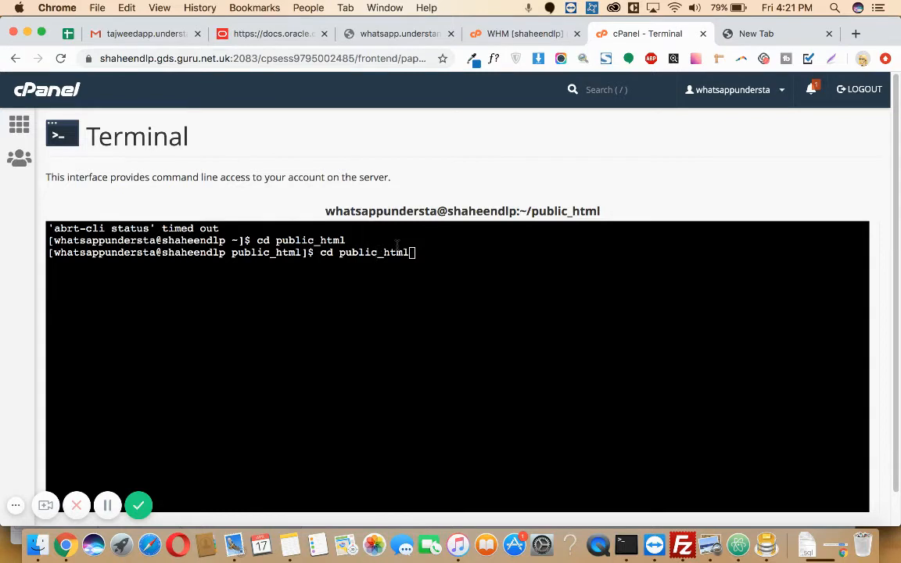
{"action": "mouse_move", "coordinate": [363, 269]}
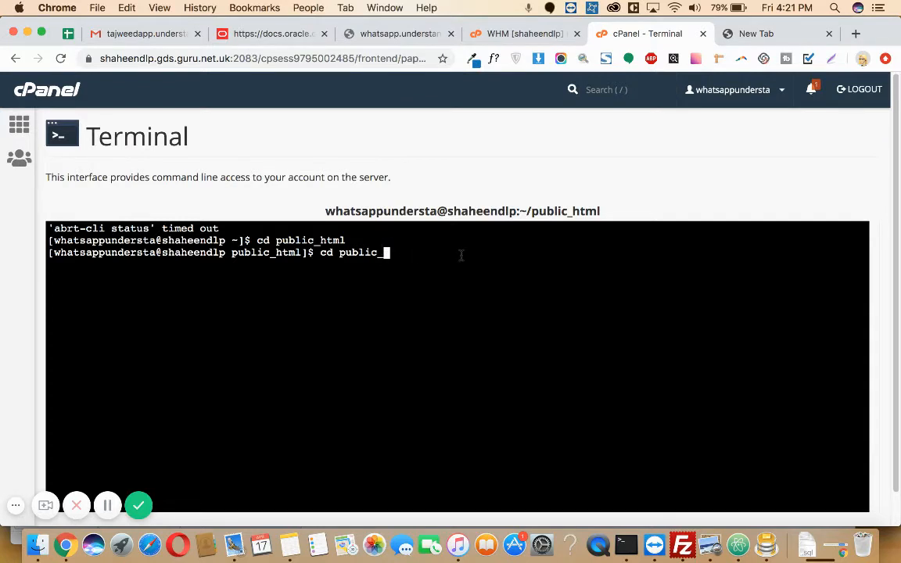
{"action": "key", "text": "Backspace"}
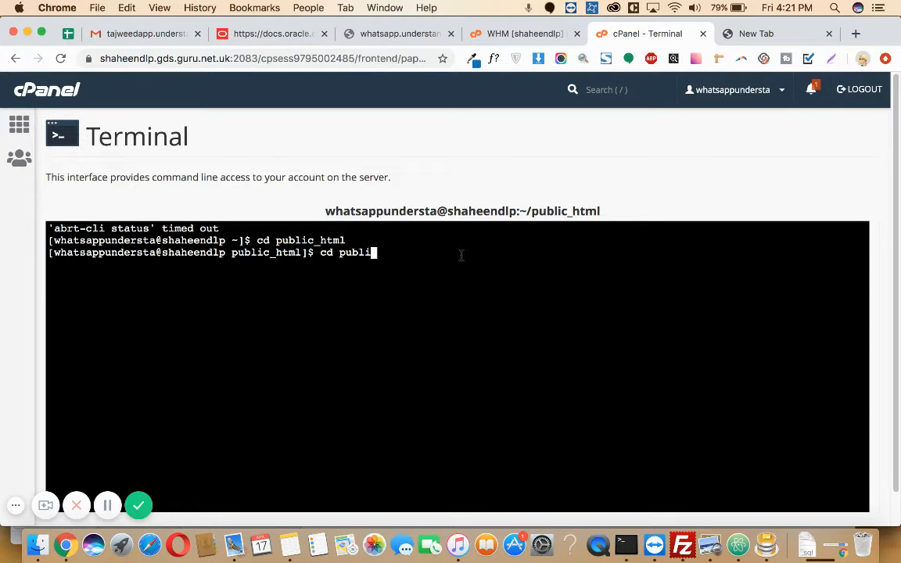
{"action": "key", "text": "Backspace"}
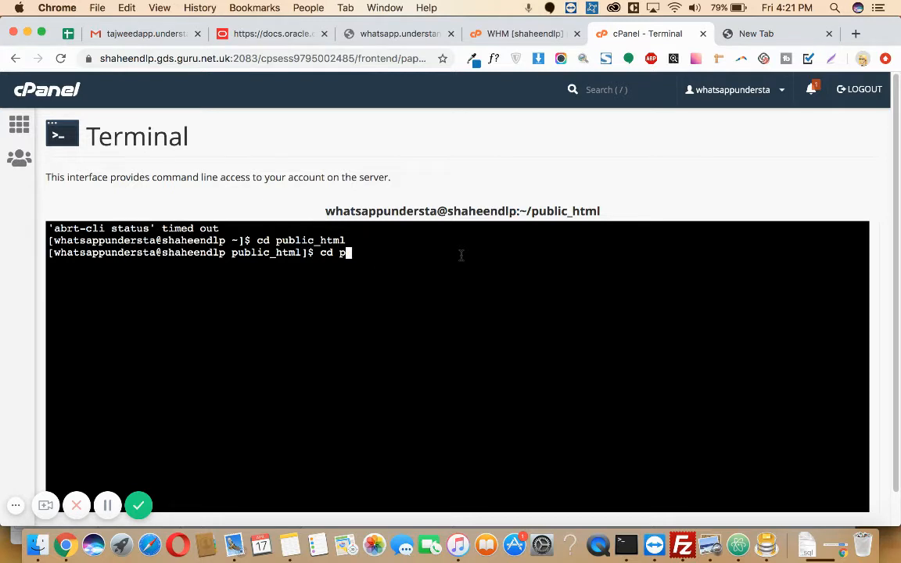
{"action": "key", "text": "Backspace"}
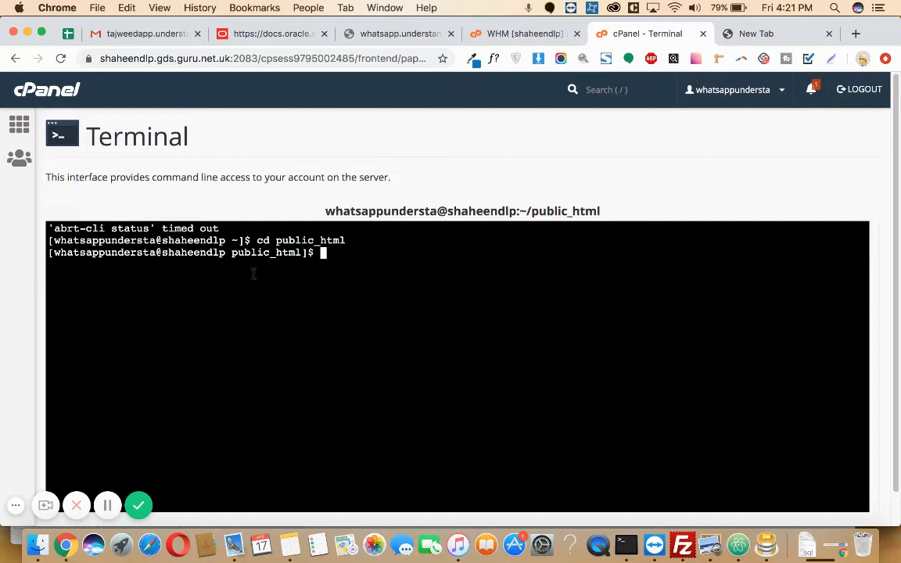
{"action": "mouse_move", "coordinate": [366, 253]}
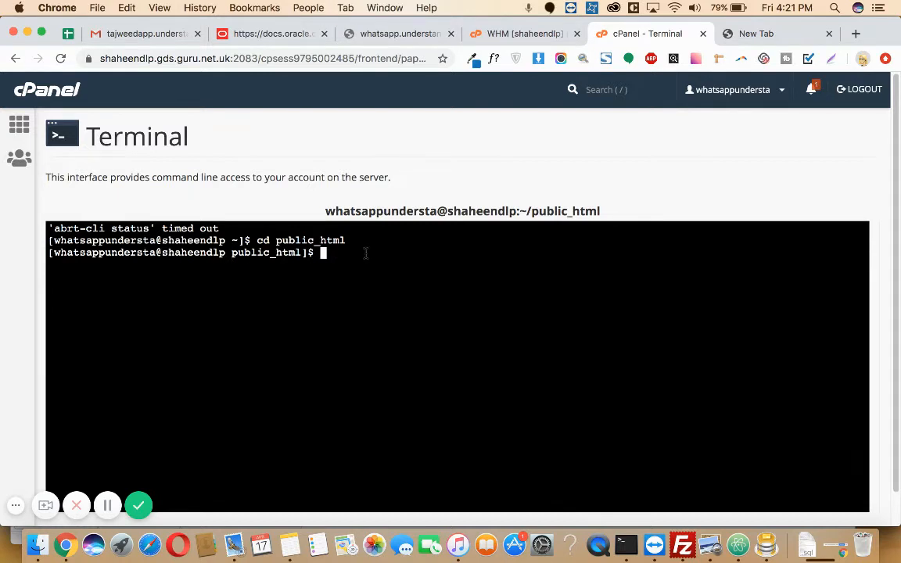
{"action": "mouse_move", "coordinate": [369, 254]}
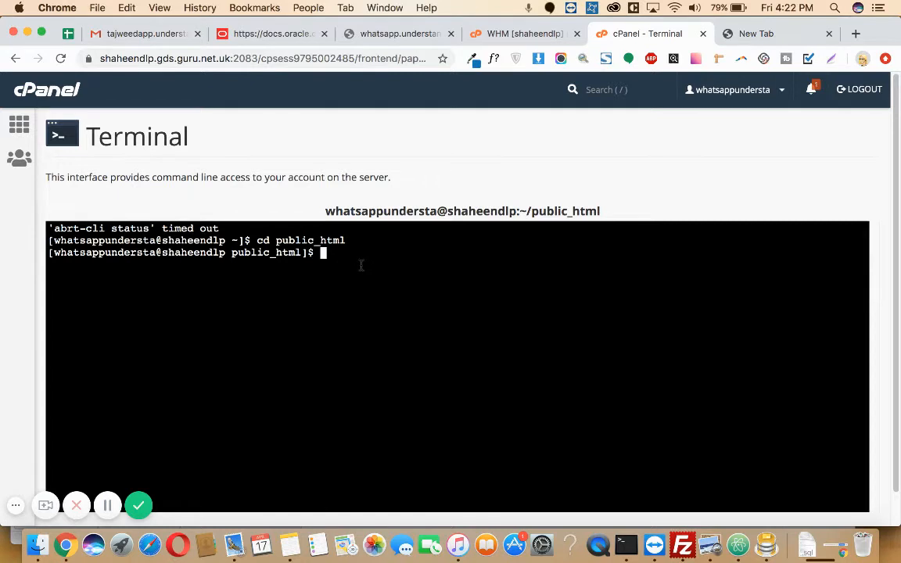
{"action": "type", "text": "wg"}
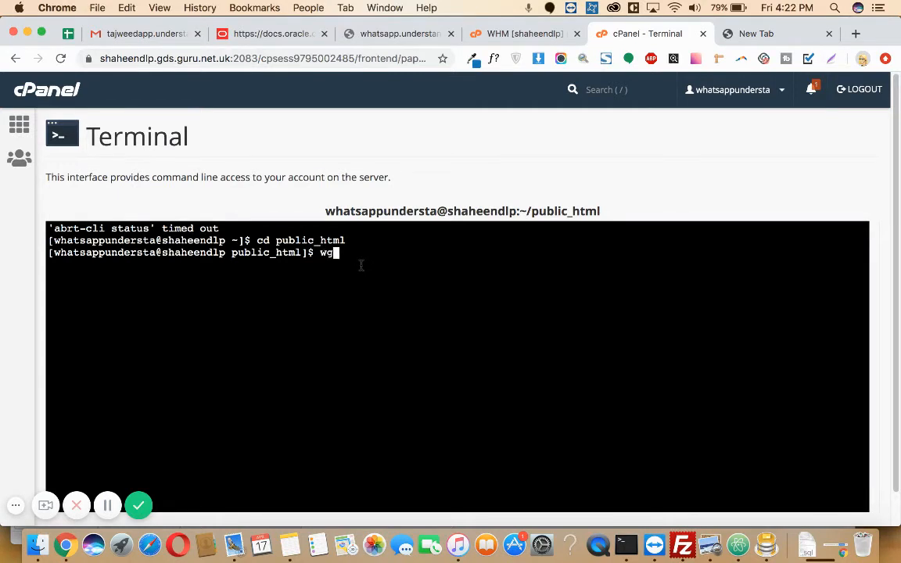
{"action": "type", "text": "et"}
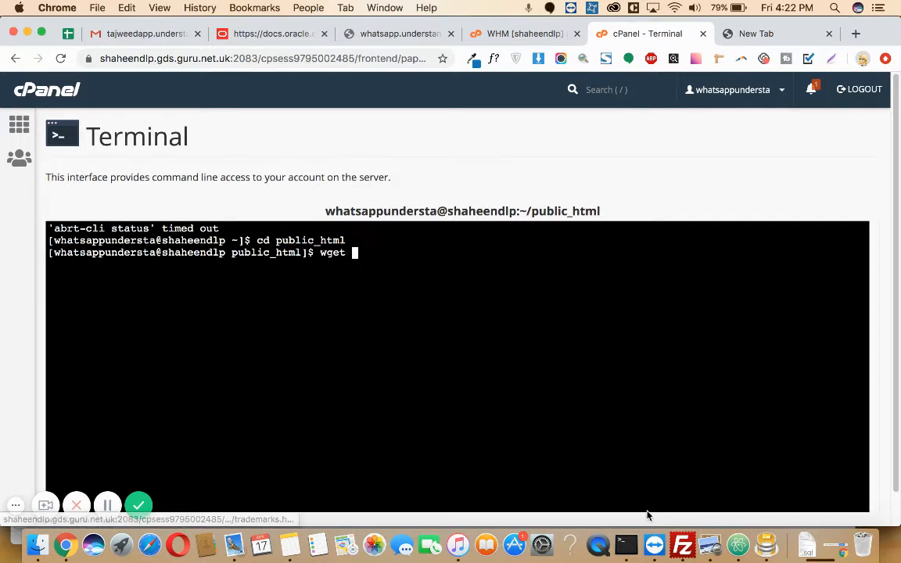
{"action": "mouse_move", "coordinate": [682, 545]}
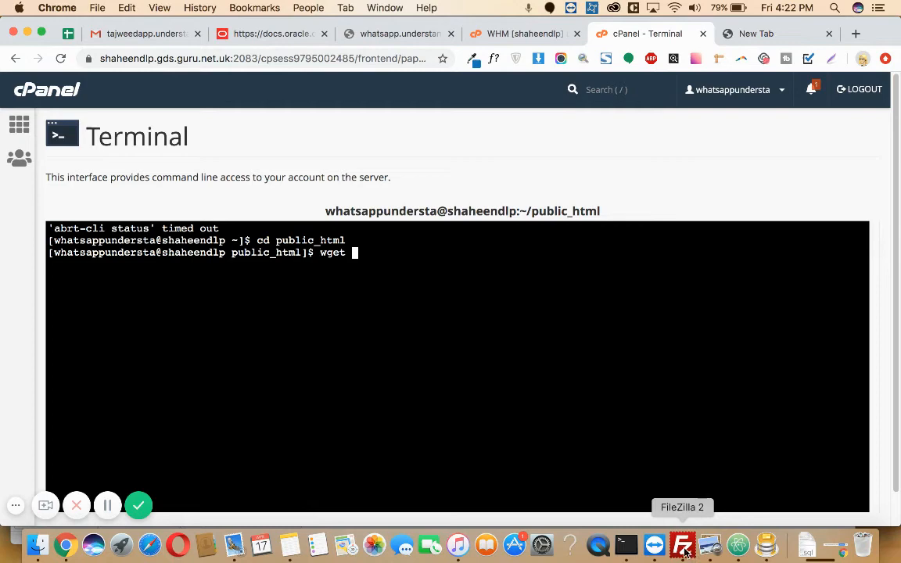
Bring FileZilla forward to read the server address 52.211.121.9 from the Host field
{"action": "left_click", "coordinate": [682, 544]}
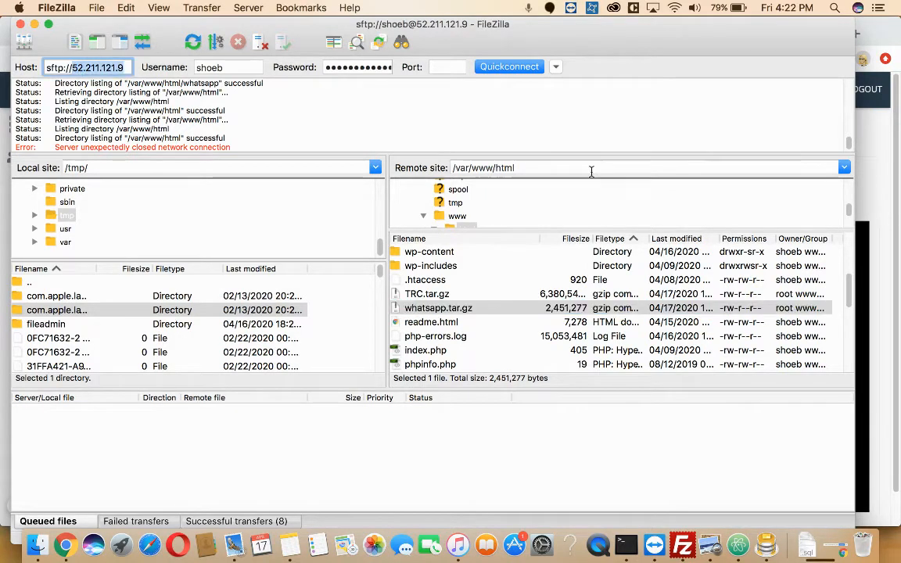
{"action": "mouse_move", "coordinate": [458, 316]}
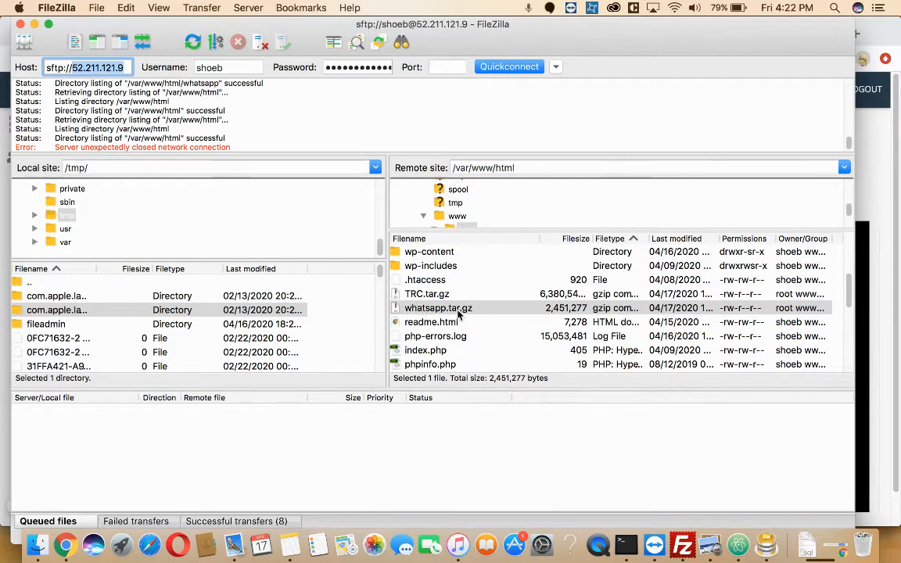
{"action": "mouse_move", "coordinate": [439, 322]}
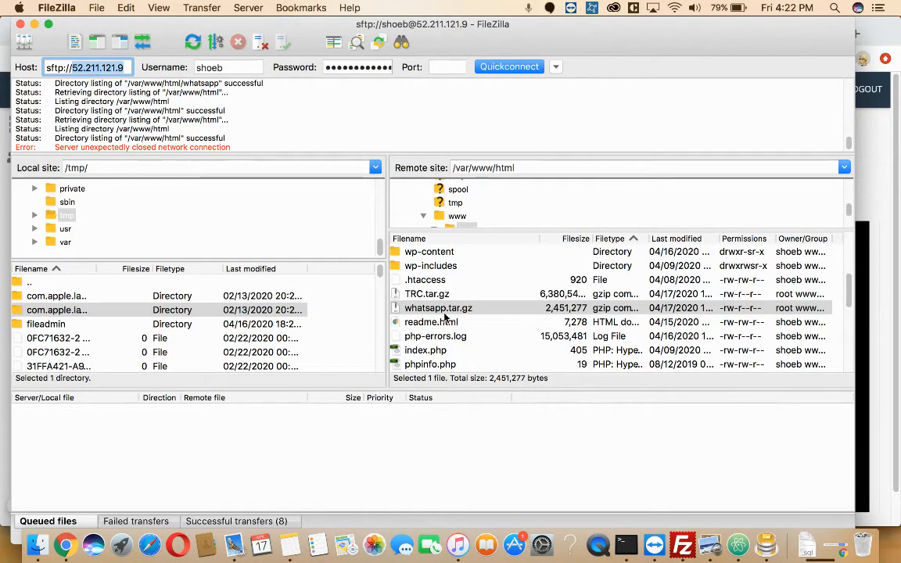
{"action": "mouse_move", "coordinate": [498, 319]}
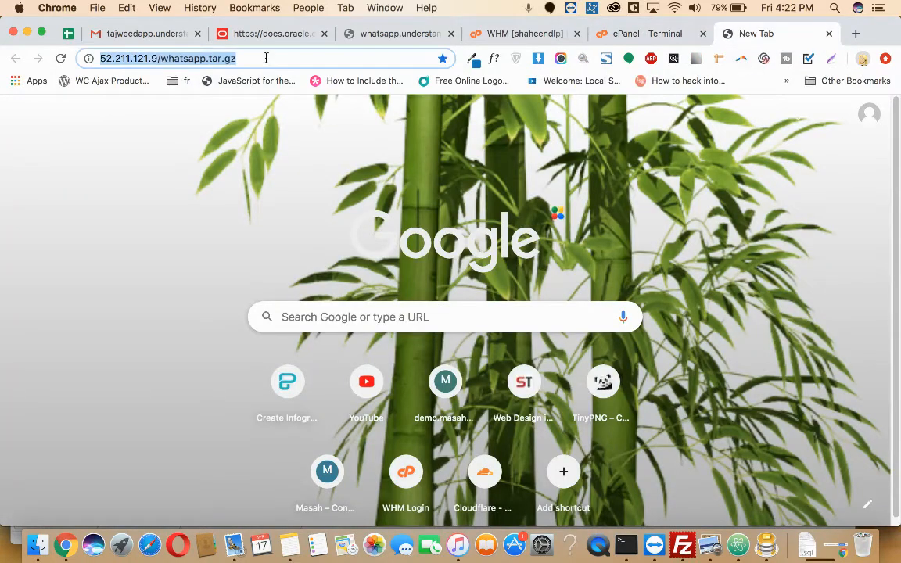
{"action": "left_click", "coordinate": [643, 35]}
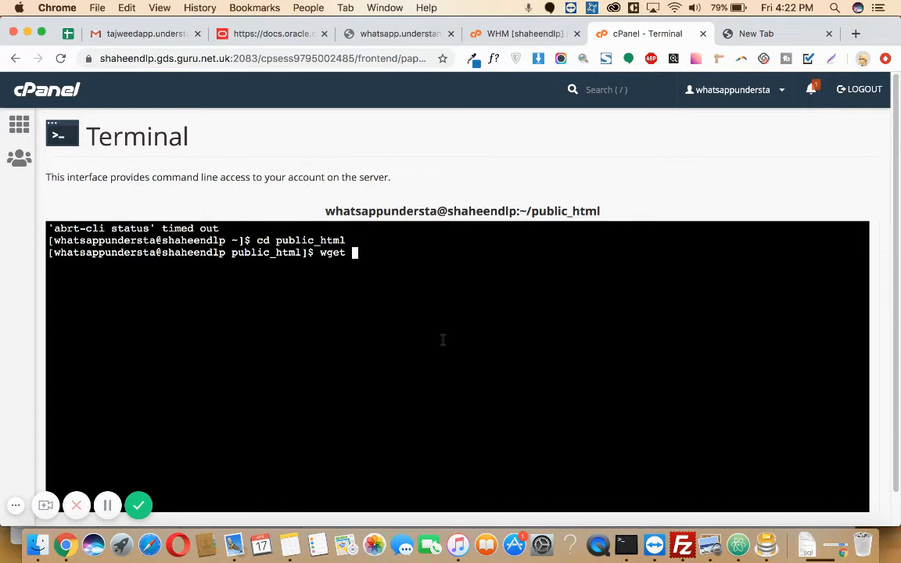
{"action": "type", "text": "https://52.211.121.9/whatsapp.tar.gz"}
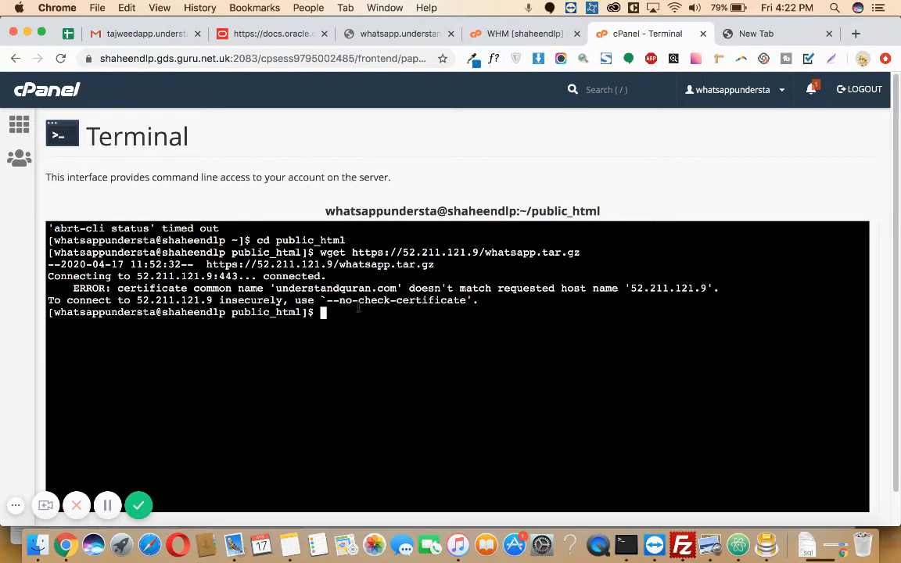
{"action": "type", "text": "wget"}
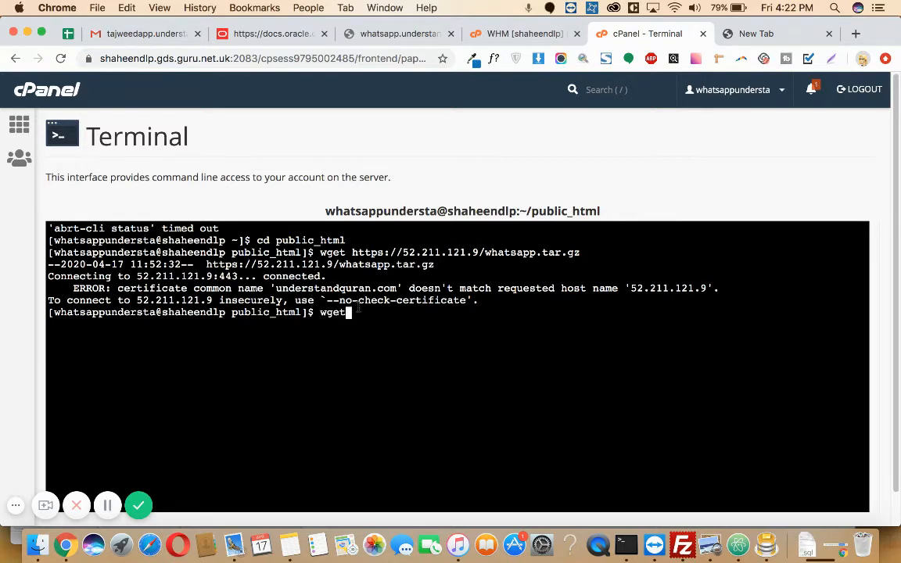
{"action": "type", "text": "https://52.211.121.9/whatsapp.tar.gz"}
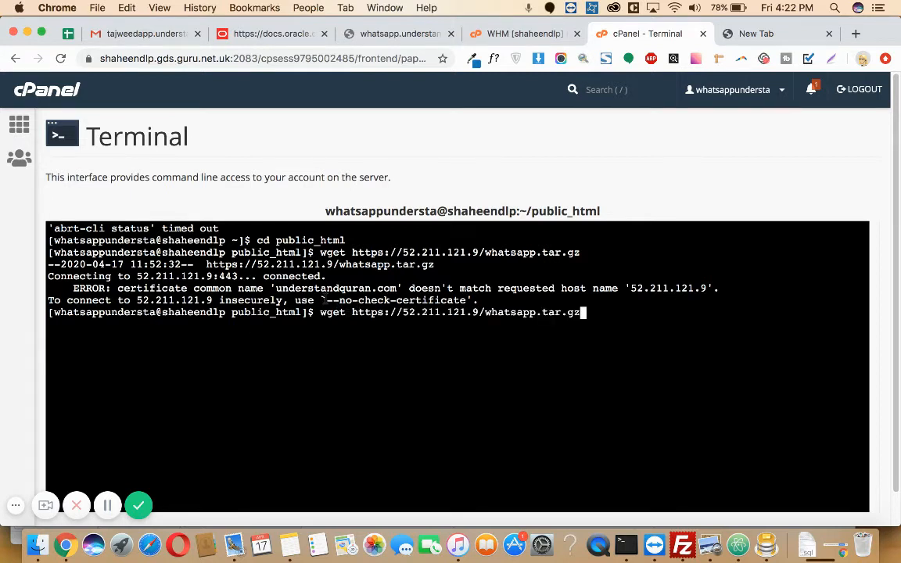
{"action": "double_click", "coordinate": [398, 300]}
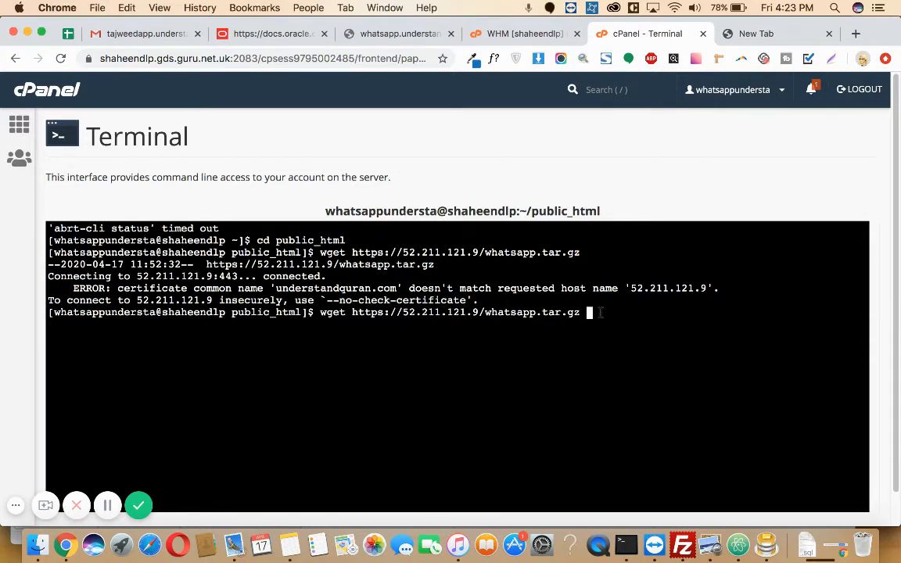
{"action": "type", "text": "--no-check-certificate"}
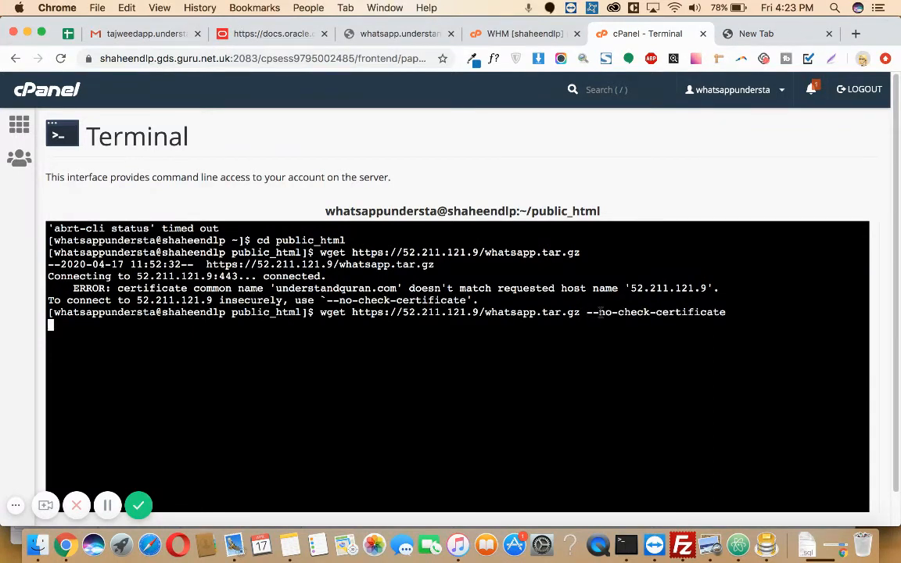
{"action": "key", "text": "Return"}
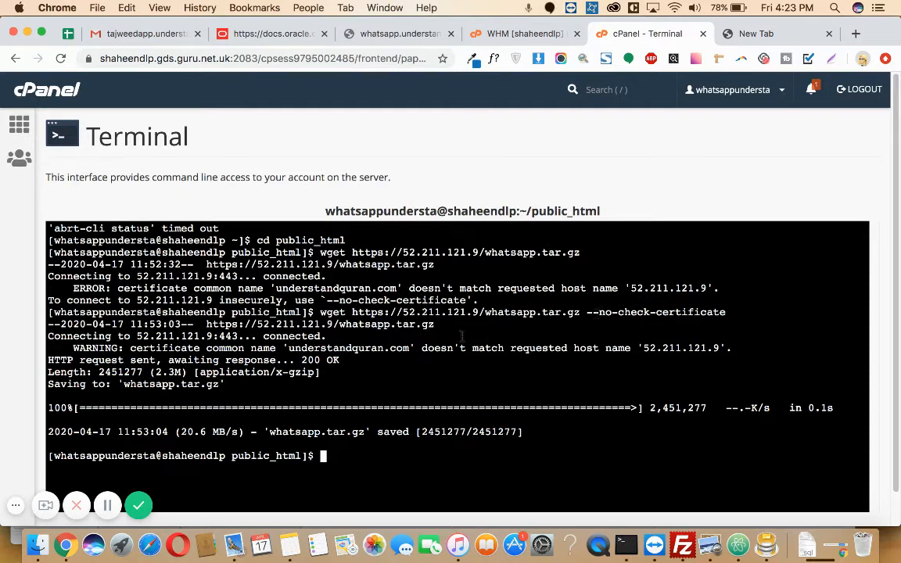
{"action": "mouse_move", "coordinate": [416, 364]}
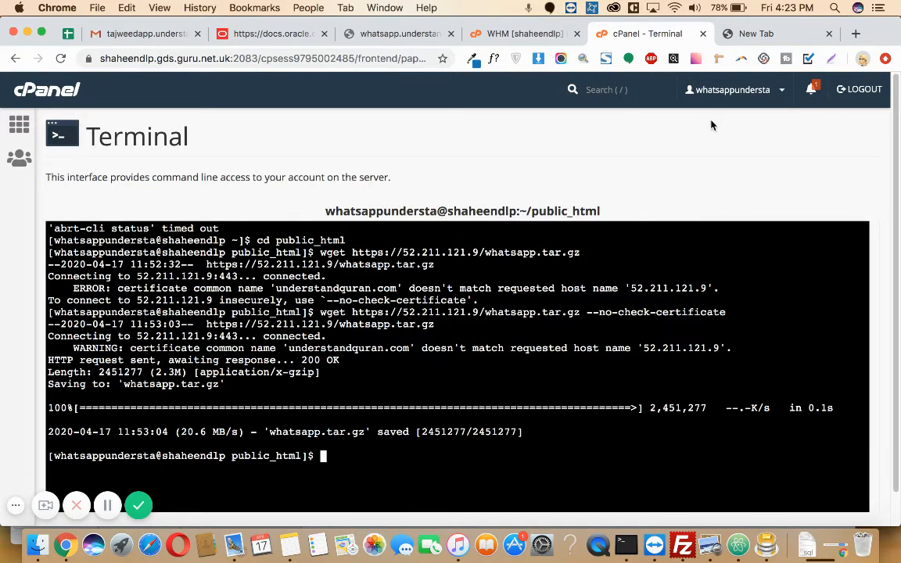
Return to the cPanel home page and launch File Manager at the home directory
{"action": "left_click", "coordinate": [520, 35]}
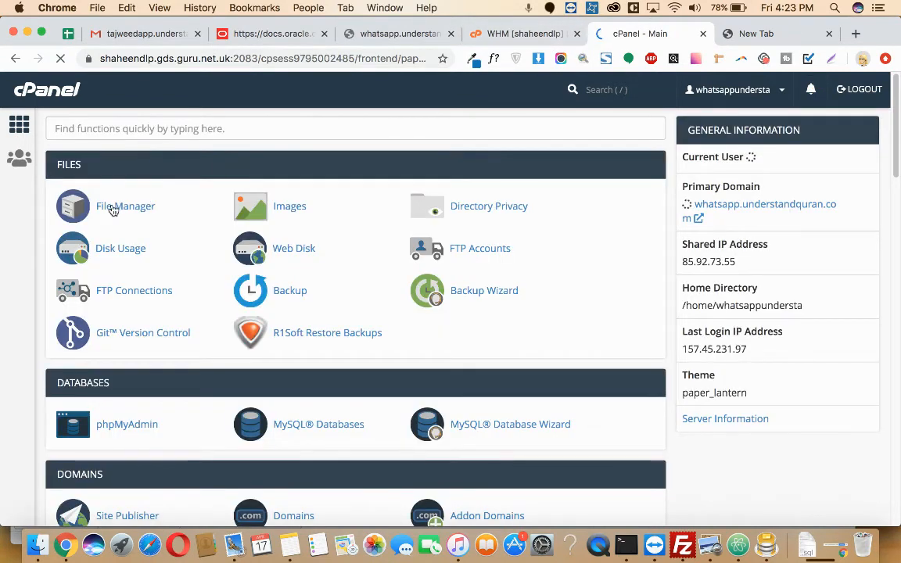
{"action": "left_click", "coordinate": [125, 206]}
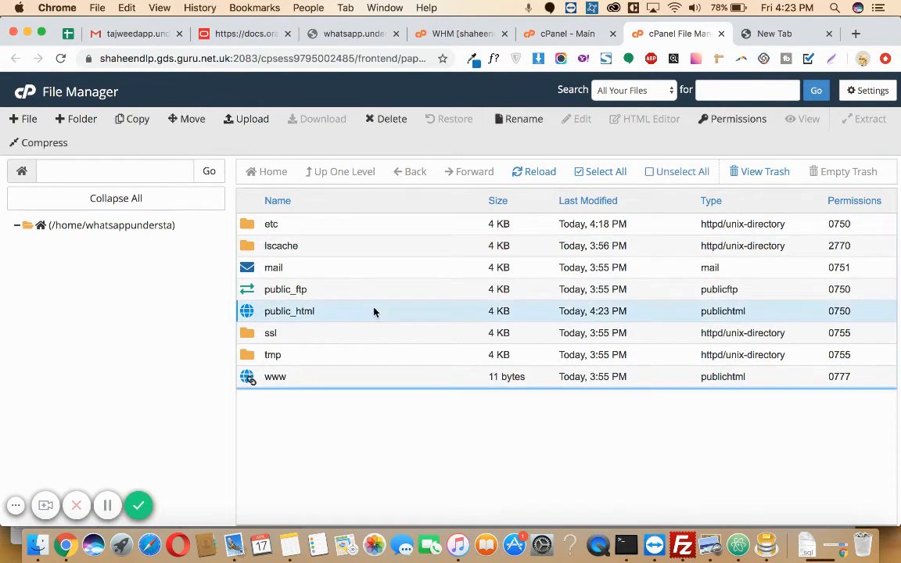
Enter the public_html folder listing cgi-bin and the 2.34 MB whatsapp.tar.gz
{"action": "double_click", "coordinate": [288, 310]}
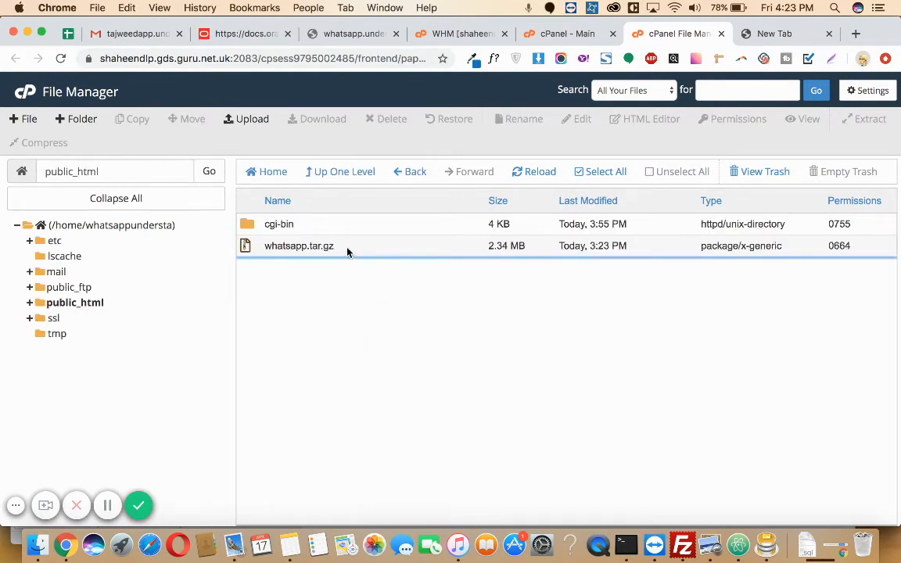
{"action": "mouse_move", "coordinate": [607, 252]}
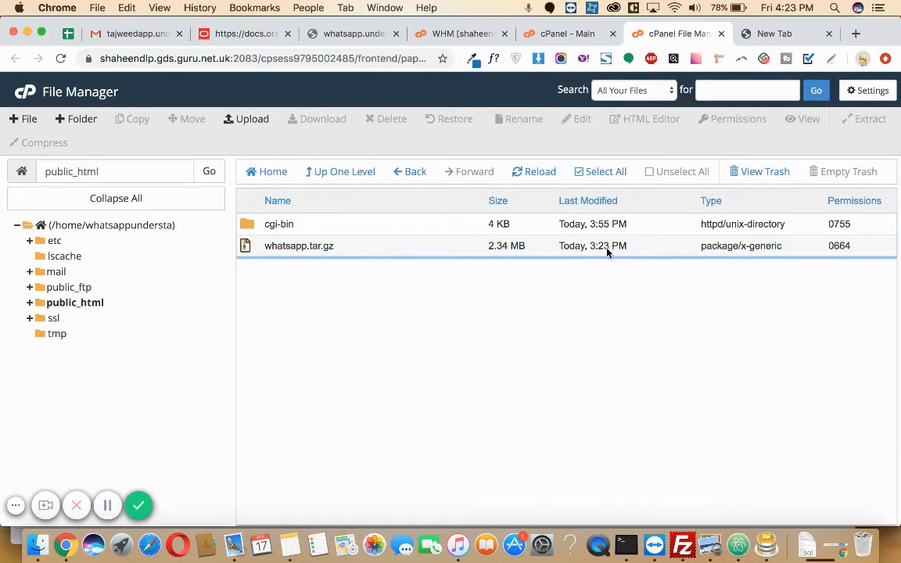
{"action": "mouse_move", "coordinate": [576, 275]}
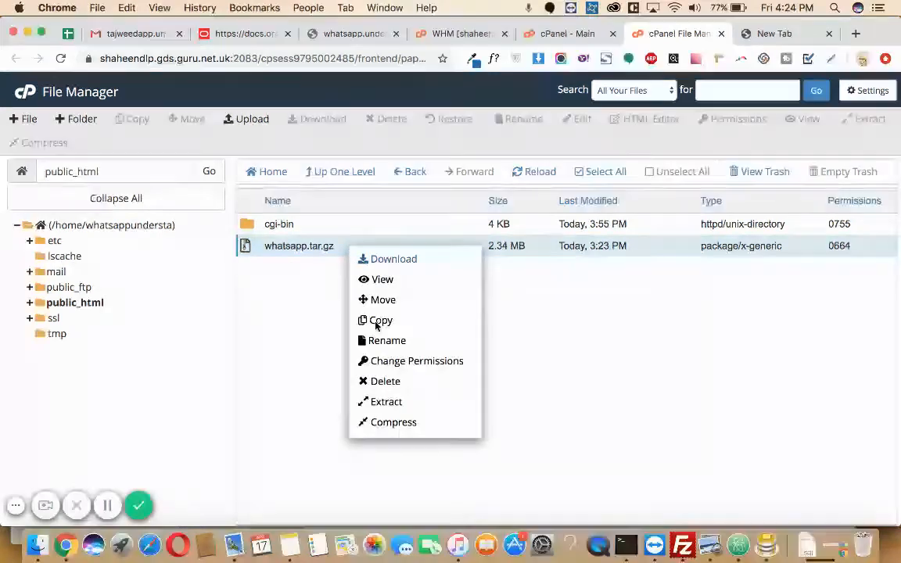
Extract whatsapp.tar.gz into /public_html, discarding a partly typed whatsapp subfolder path
{"action": "left_click", "coordinate": [385, 401]}
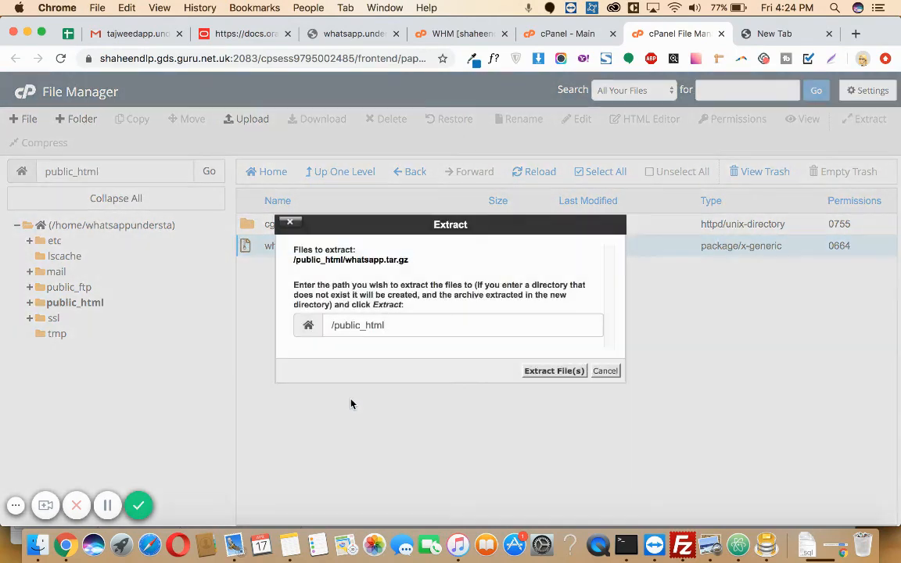
{"action": "left_click", "coordinate": [461, 325]}
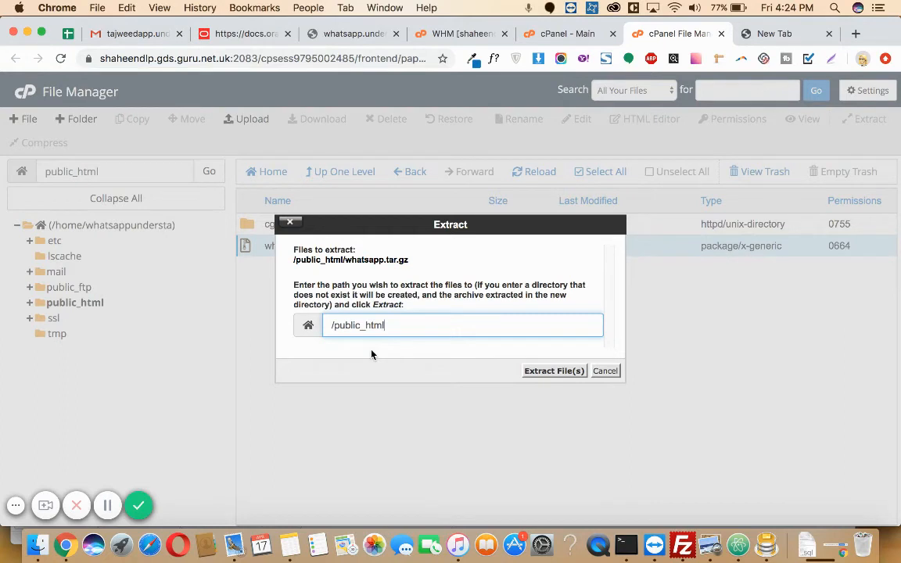
{"action": "mouse_move", "coordinate": [439, 351]}
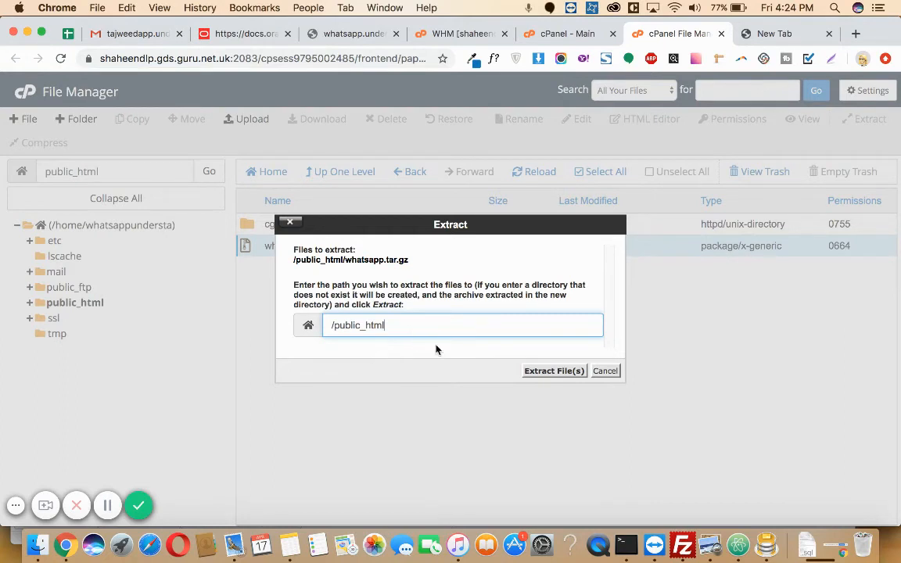
{"action": "mouse_move", "coordinate": [524, 377]}
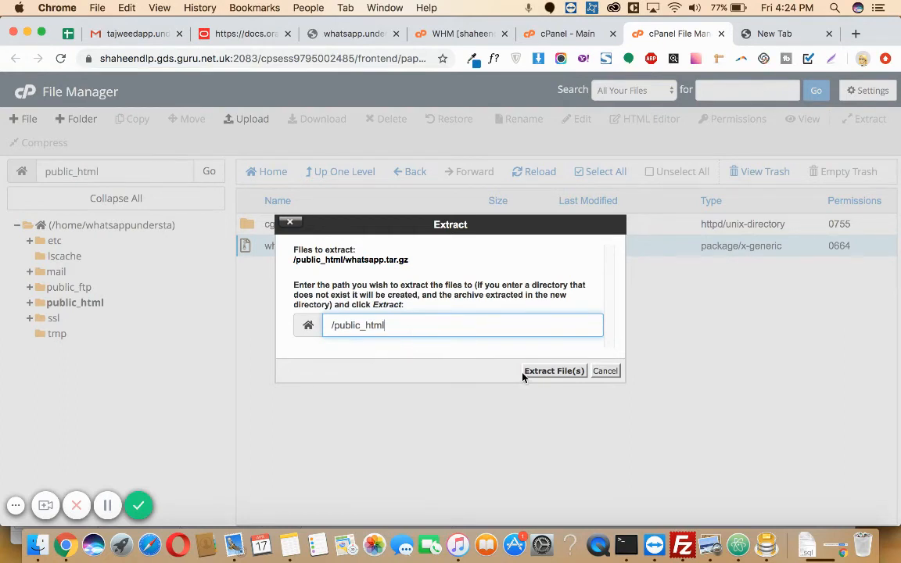
{"action": "type", "text": "/"}
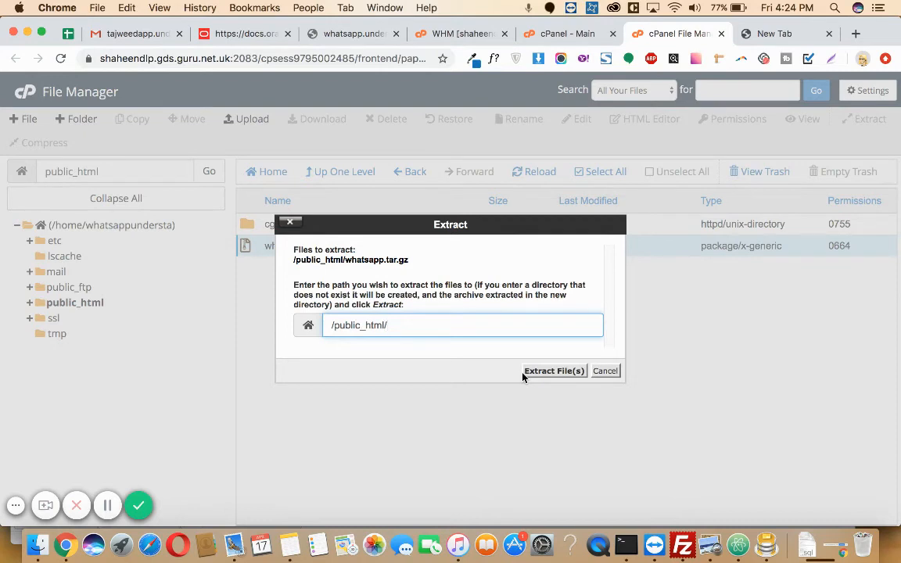
{"action": "type", "text": "whatsap"}
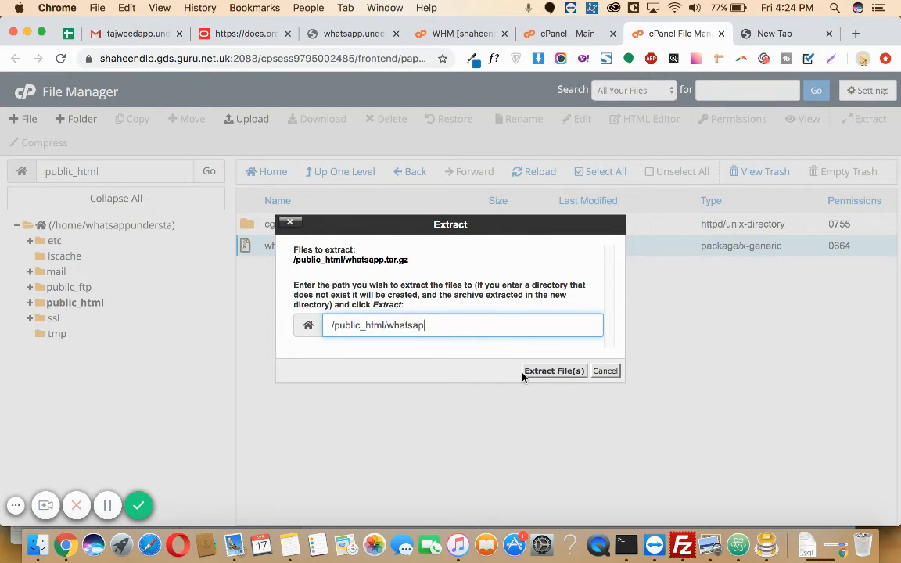
{"action": "key", "text": "Backspace"}
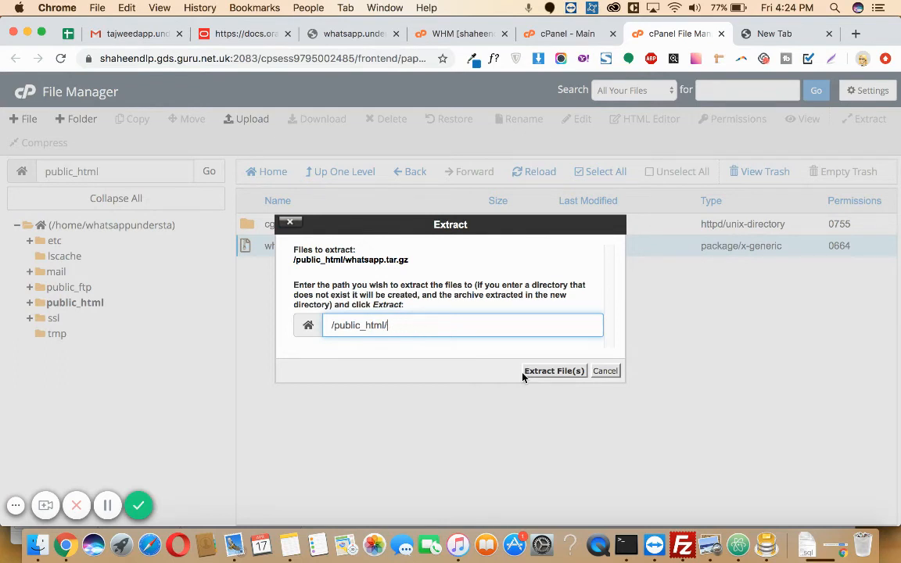
{"action": "key", "text": "Backspace"}
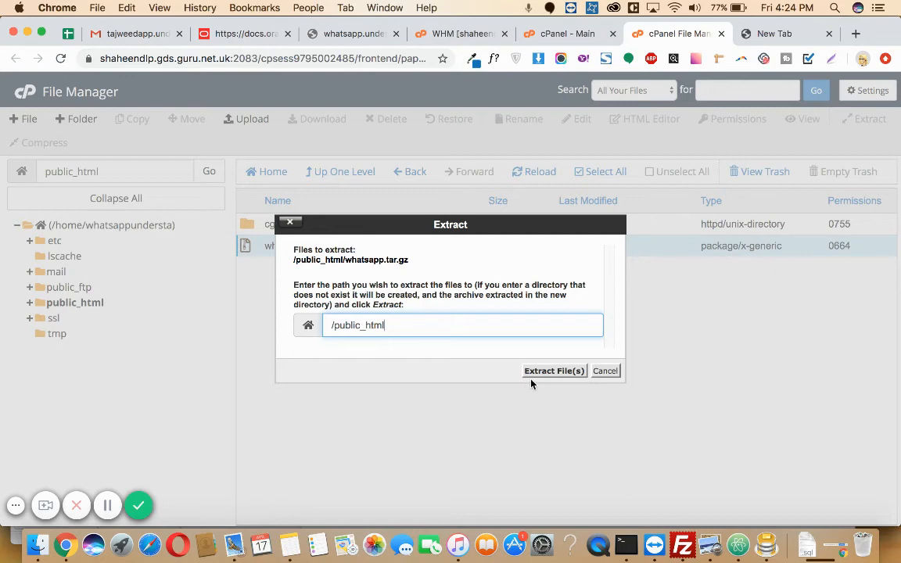
{"action": "mouse_move", "coordinate": [553, 371]}
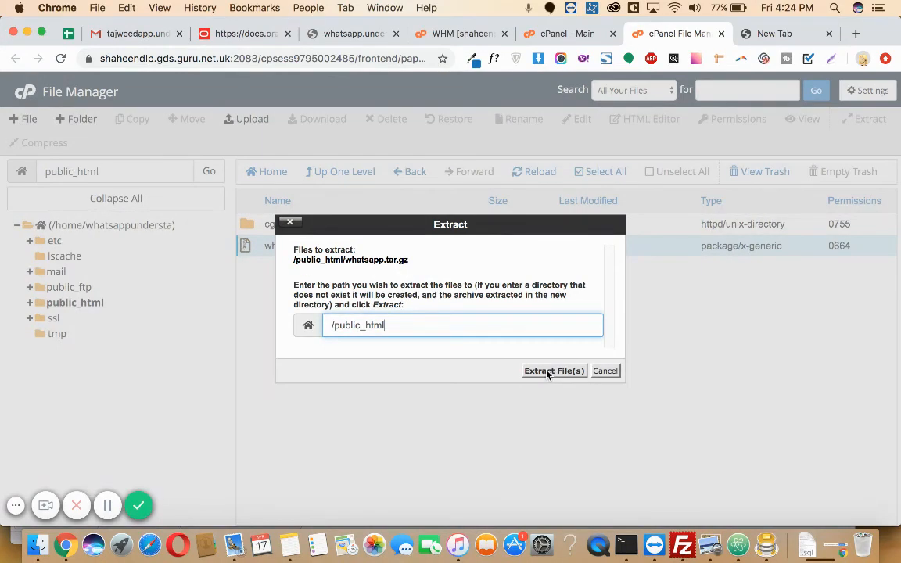
{"action": "left_click", "coordinate": [554, 371]}
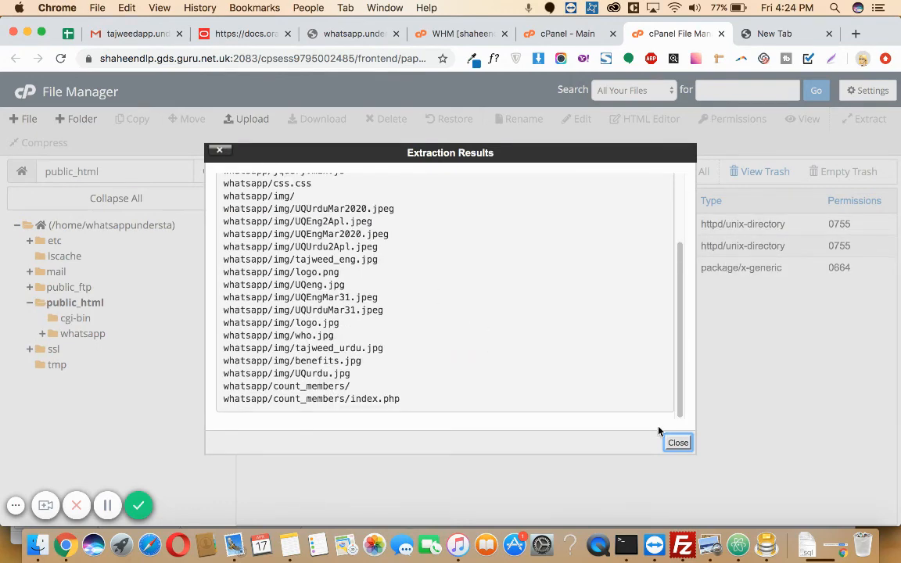
Dismiss the Extraction Results so public_html shows the new whatsapp folder
{"action": "left_click", "coordinate": [677, 443]}
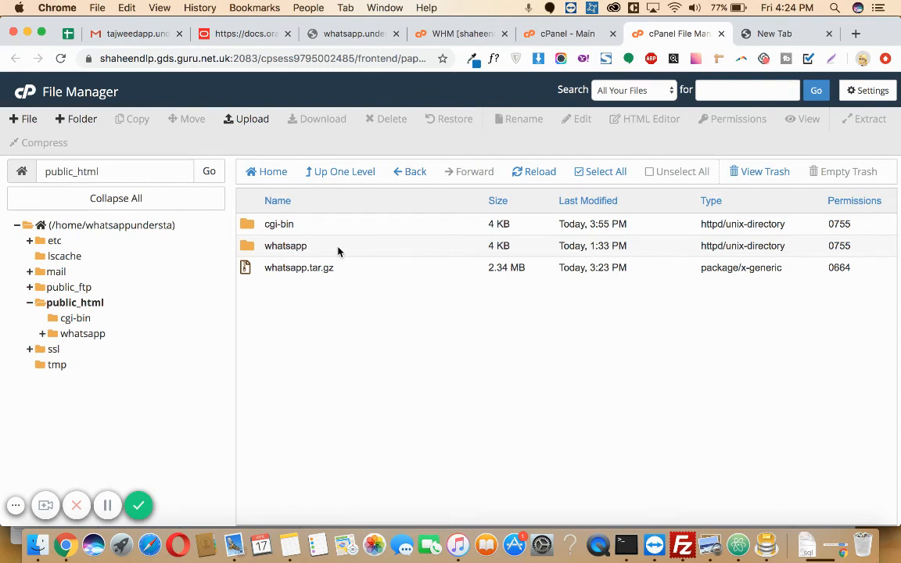
{"action": "mouse_move", "coordinate": [341, 250]}
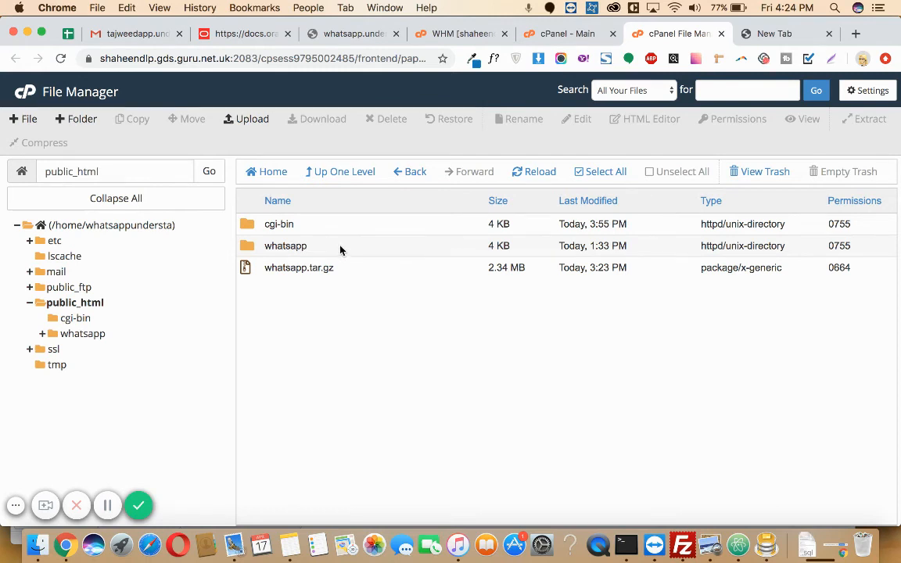